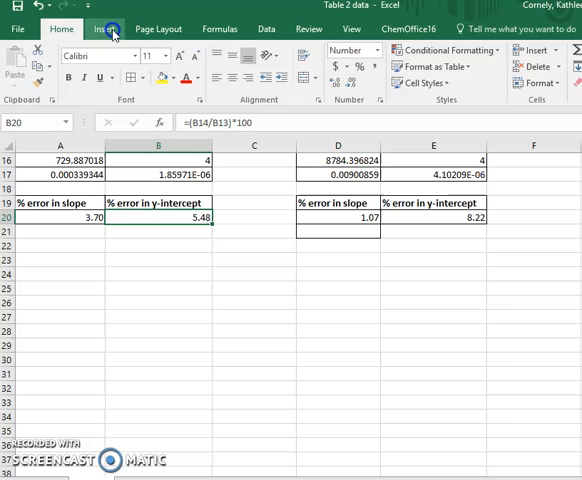
Step: Insert a plain scatter chart from the Insert tab's scatter gallery
{"action": "left_click", "coordinate": [97, 28]}
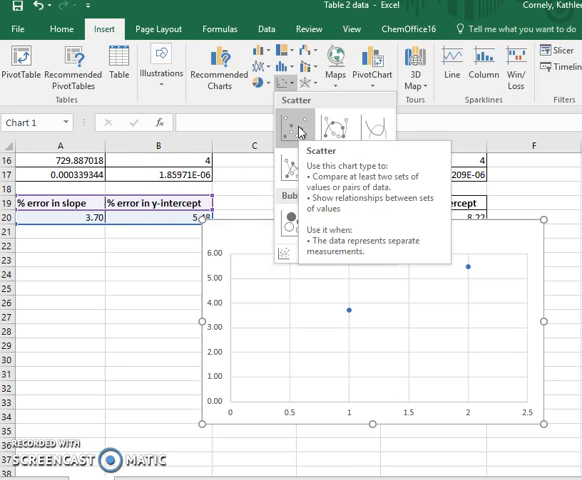
{"action": "left_click", "coordinate": [283, 130]}
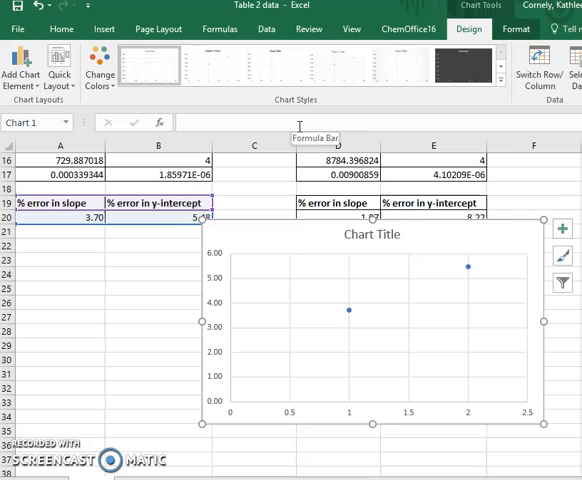
{"action": "mouse_move", "coordinate": [286, 332]}
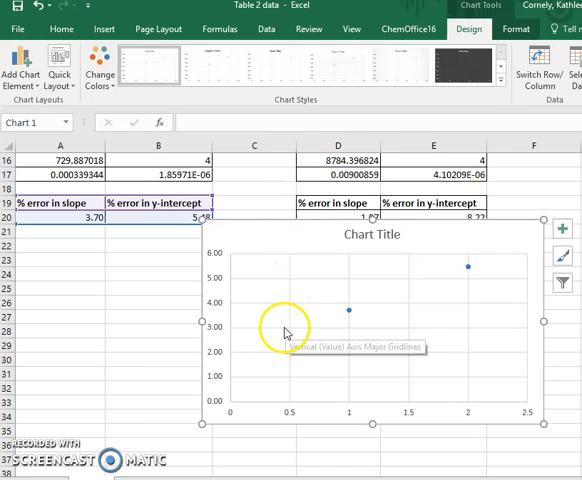
{"action": "mouse_move", "coordinate": [283, 241]}
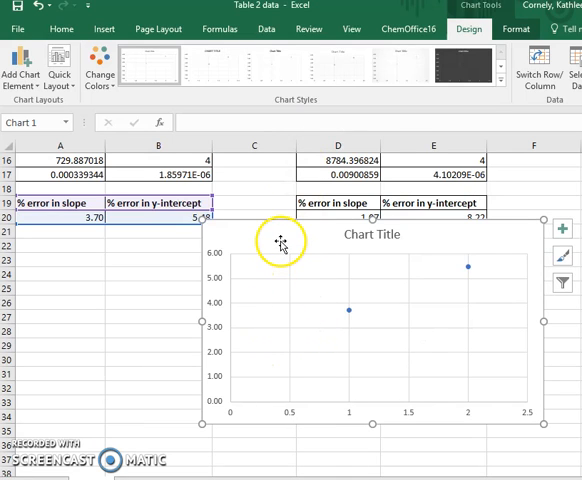
Step: Remove the default Series1 from the chart's Select Data dialog
{"action": "right_click", "coordinate": [285, 242]}
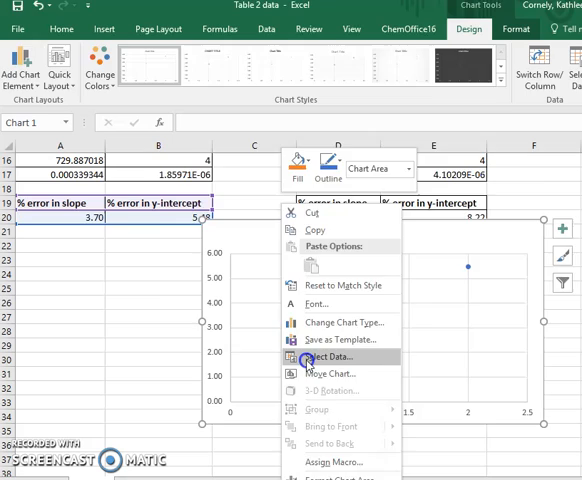
{"action": "left_click", "coordinate": [327, 357]}
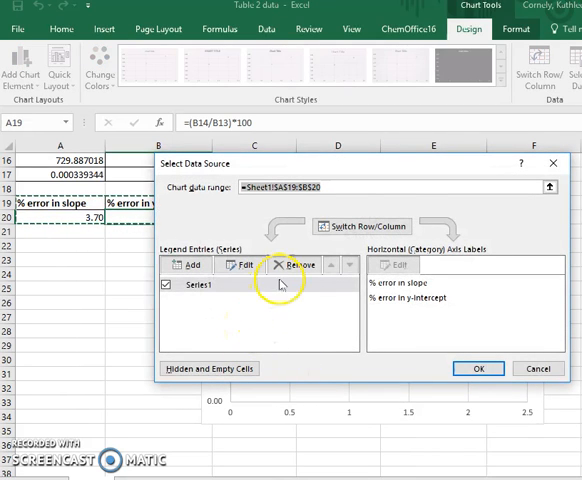
{"action": "left_click", "coordinate": [294, 264]}
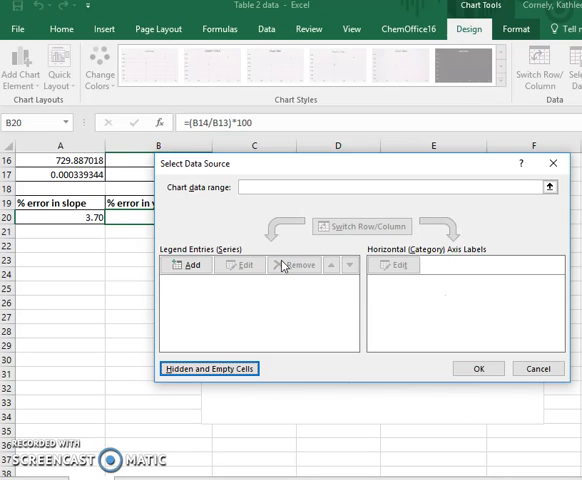
{"action": "mouse_move", "coordinate": [220, 337]}
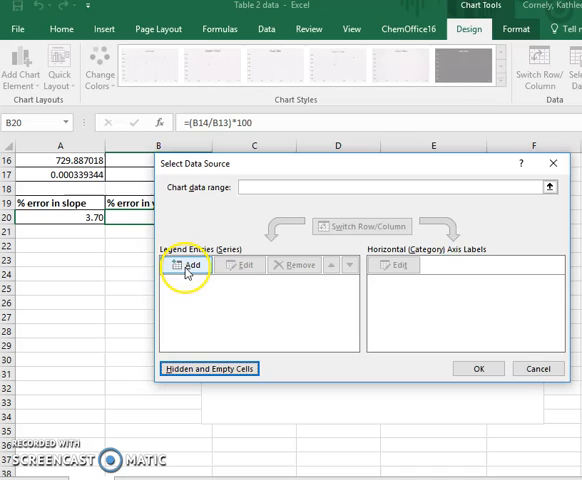
Step: Add a new data series and begin naming it 'With'
{"action": "left_click", "coordinate": [187, 266]}
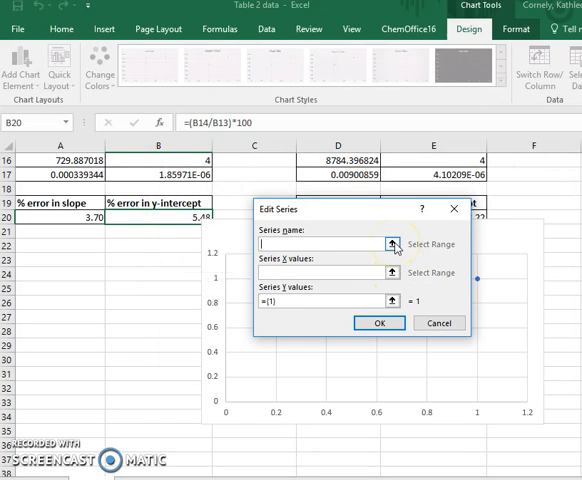
{"action": "type", "text": "With"}
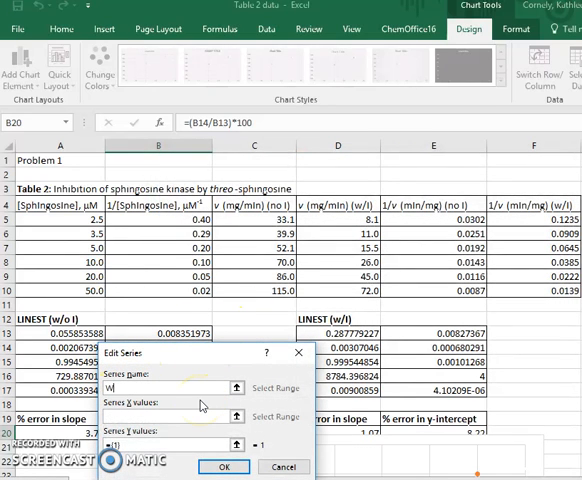
Step: Define the 'With inhibitor' series with X values B5:B10 and Y values F5:F10
{"action": "type", "text": "With inhibitor"}
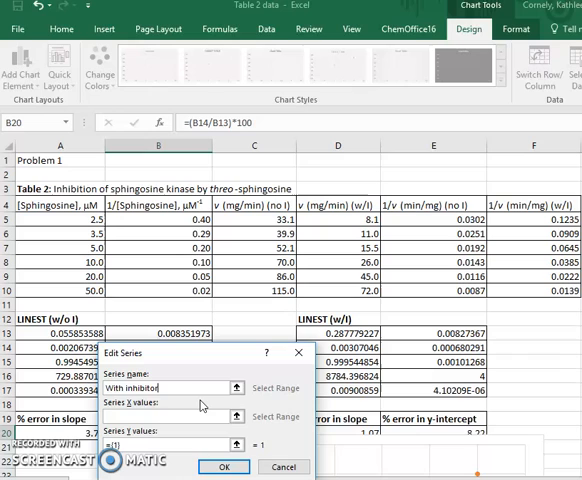
{"action": "left_click", "coordinate": [236, 416]}
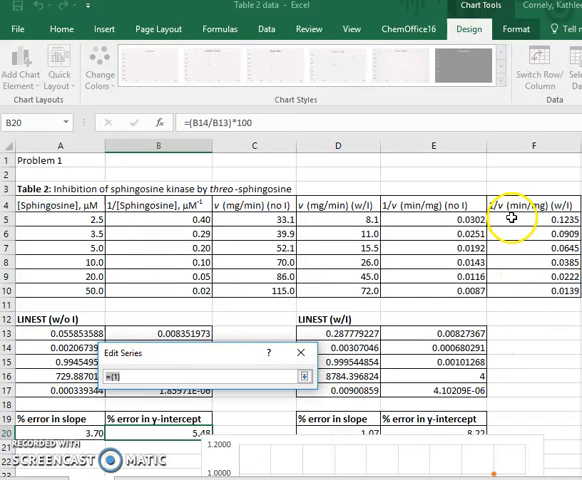
{"action": "left_click_drag", "start_coordinate": [515, 218], "coordinate": [515, 293]}
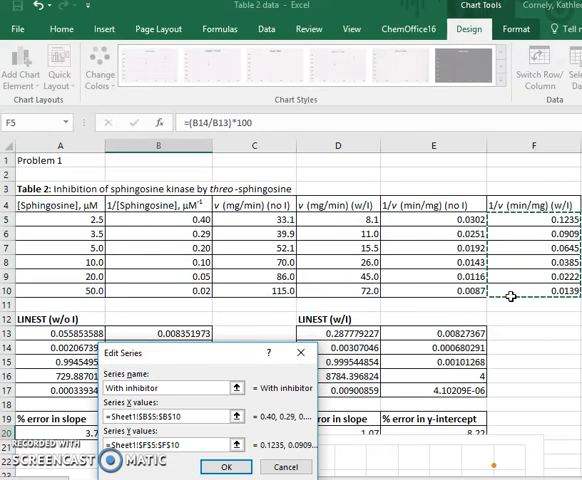
{"action": "left_click", "coordinate": [227, 467]}
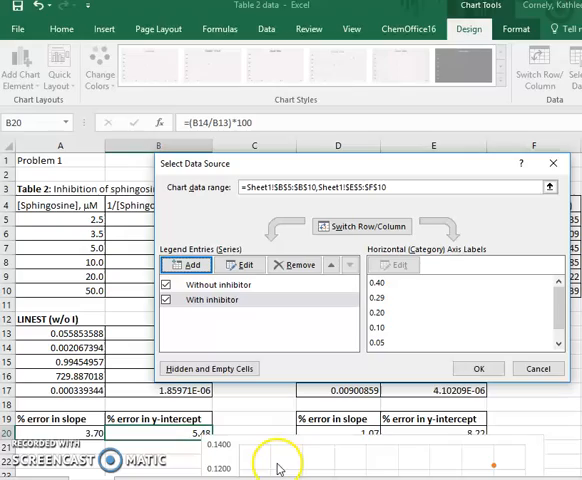
Step: Apply both series so the chart plots with- and without-inhibitor points
{"action": "left_click", "coordinate": [478, 368]}
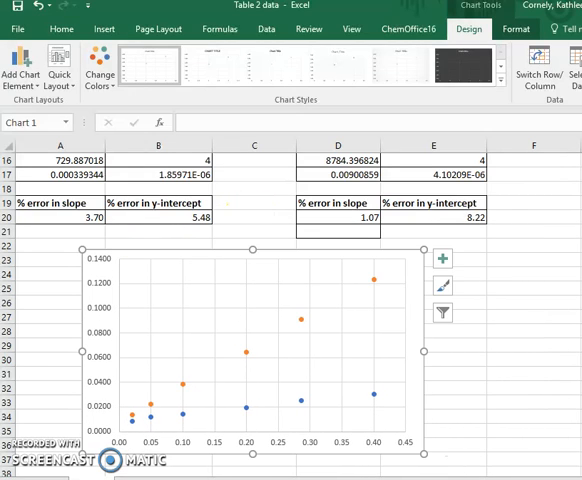
{"action": "scroll", "scroll_direction": "down", "scroll_amount": 3}
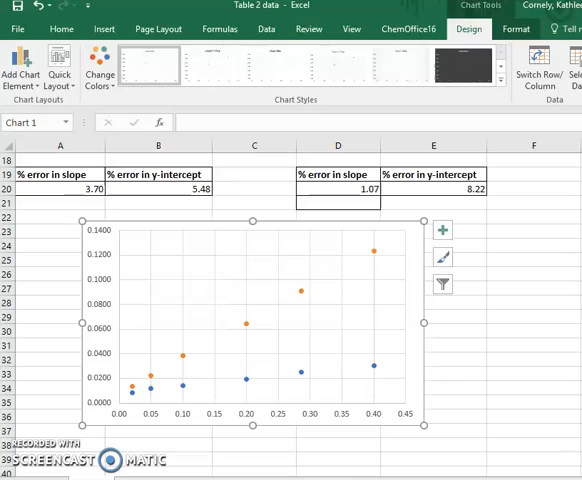